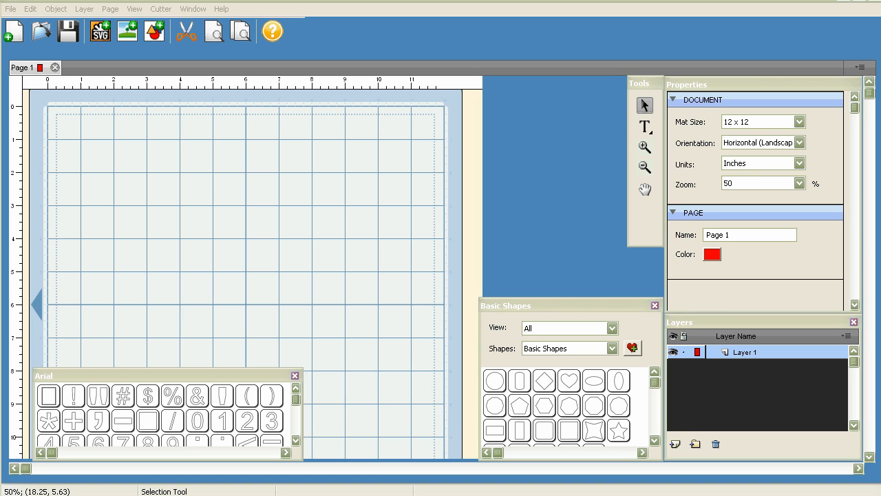
pyautogui.moveTo(660, 281)
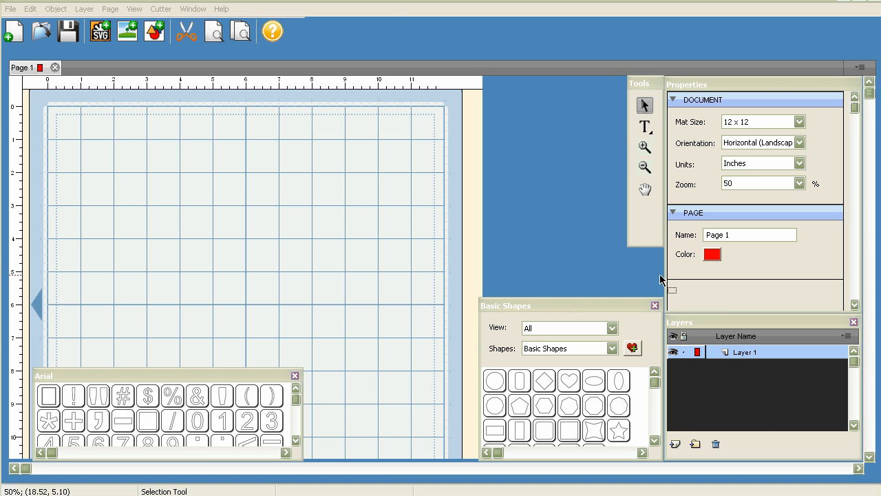
# Open the program preferences from the Edit menu and dismiss them.
pyautogui.click(30, 9)
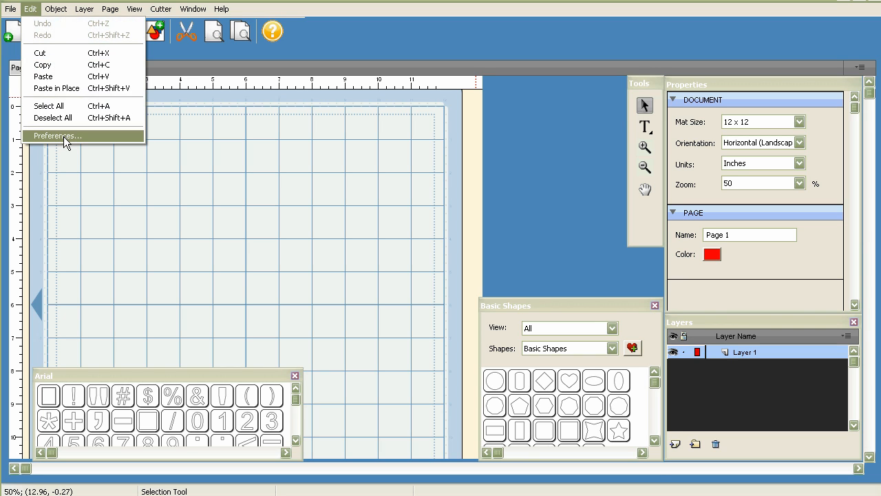
pyautogui.click(57, 135)
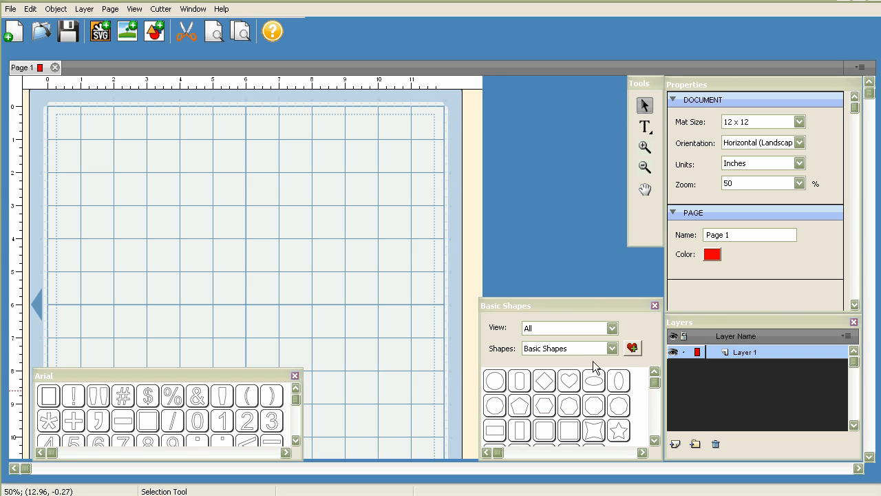
pyautogui.moveTo(586, 214)
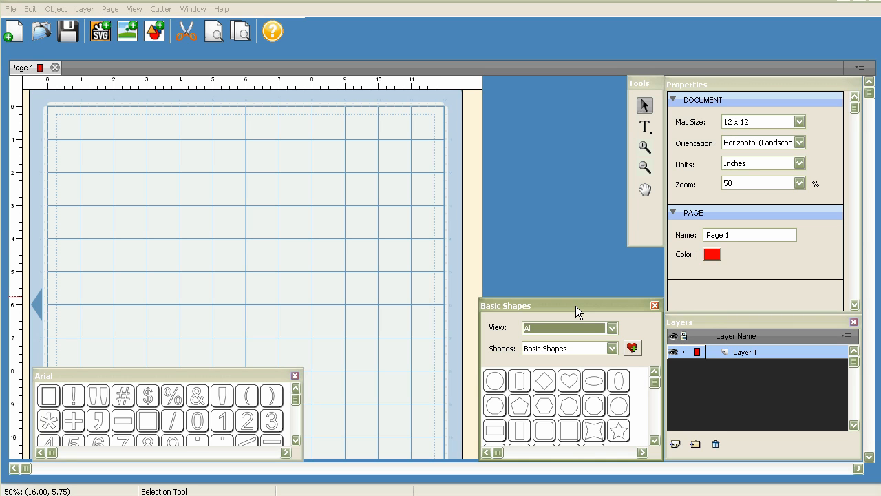
pyautogui.click(611, 328)
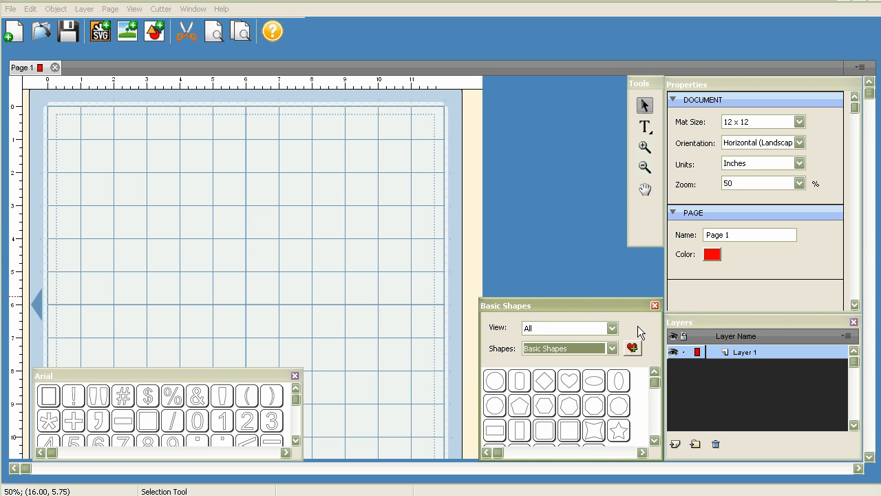
pyautogui.moveTo(645, 126)
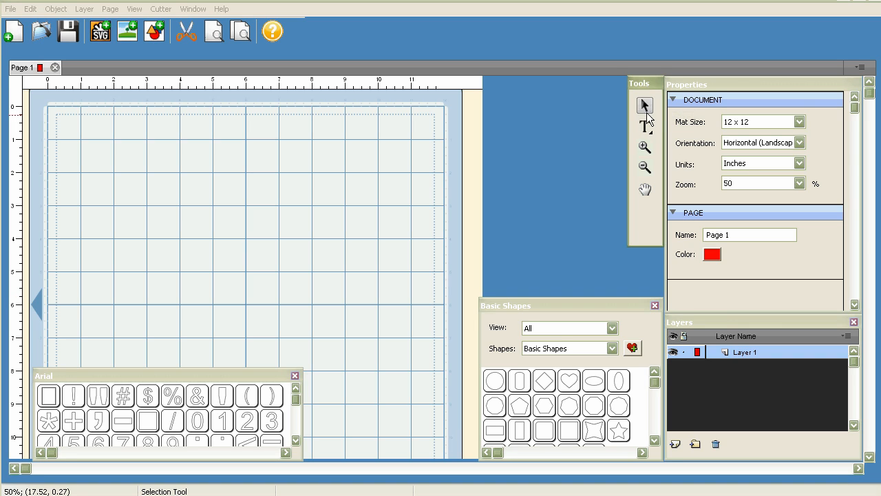
pyautogui.moveTo(645, 126)
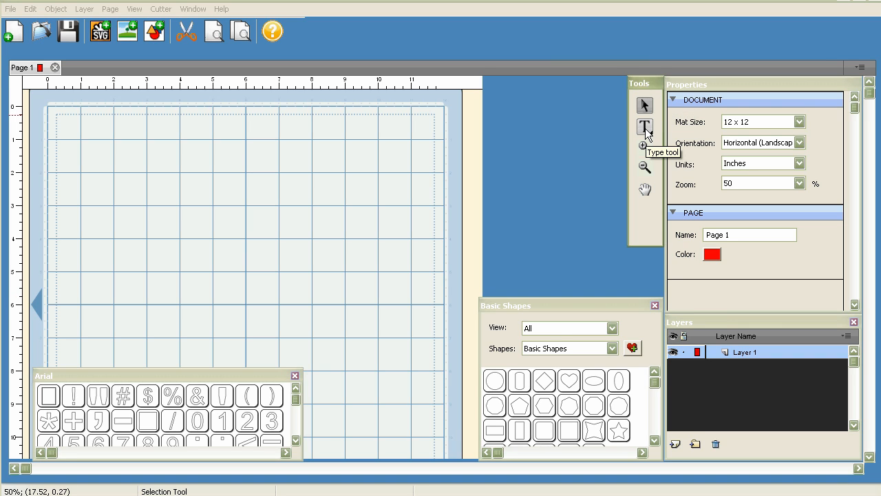
# Activate the Type tool and scroll through the available fonts in the Font list.
pyautogui.click(645, 126)
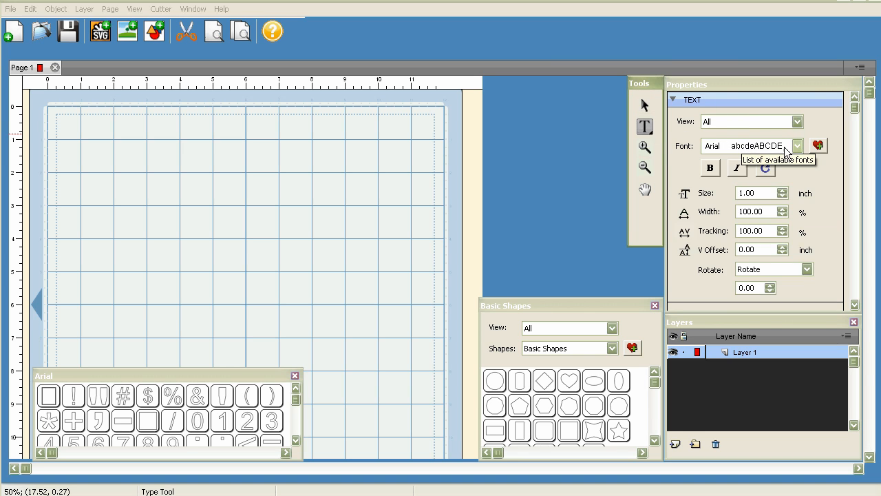
pyautogui.click(798, 146)
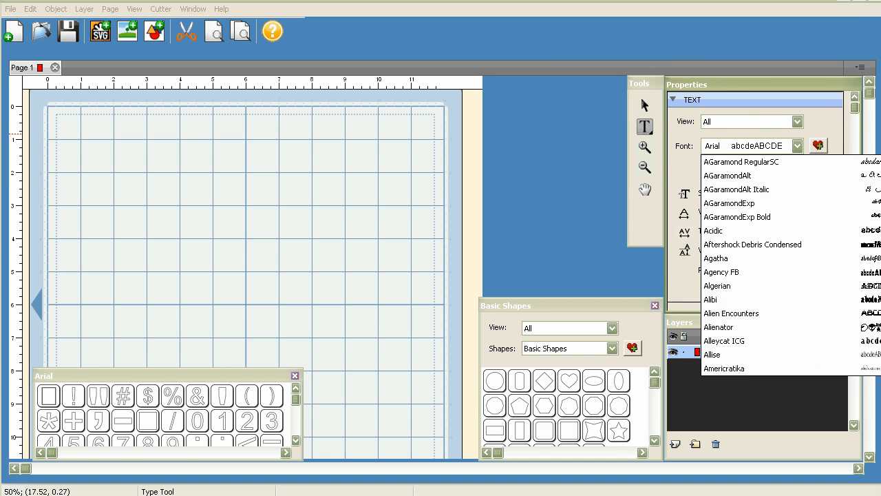
pyautogui.scroll(-3)
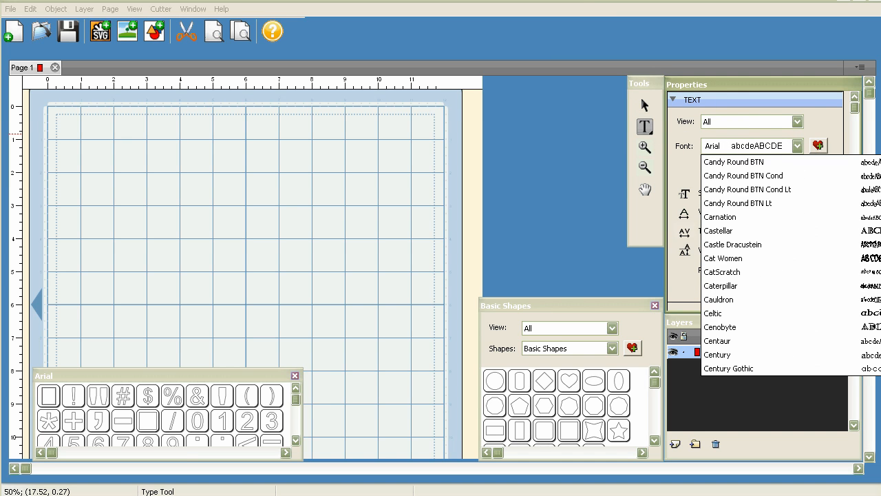
pyautogui.scroll(-3)
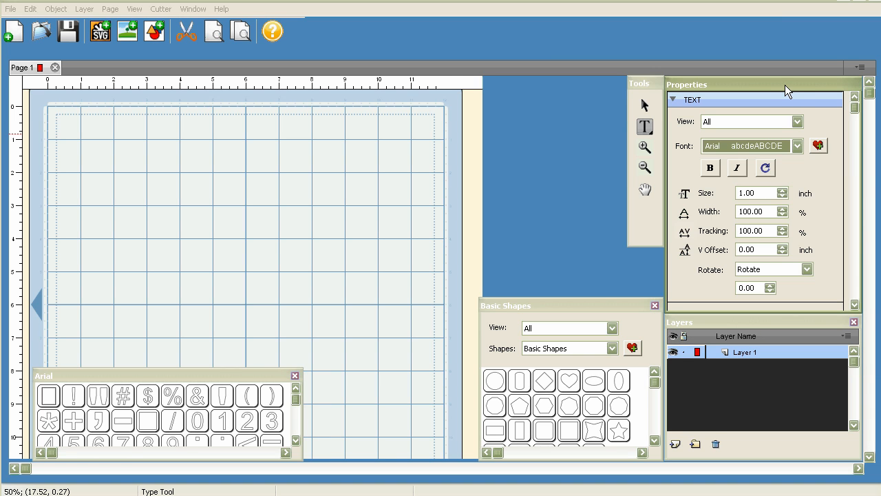
pyautogui.click(30, 8)
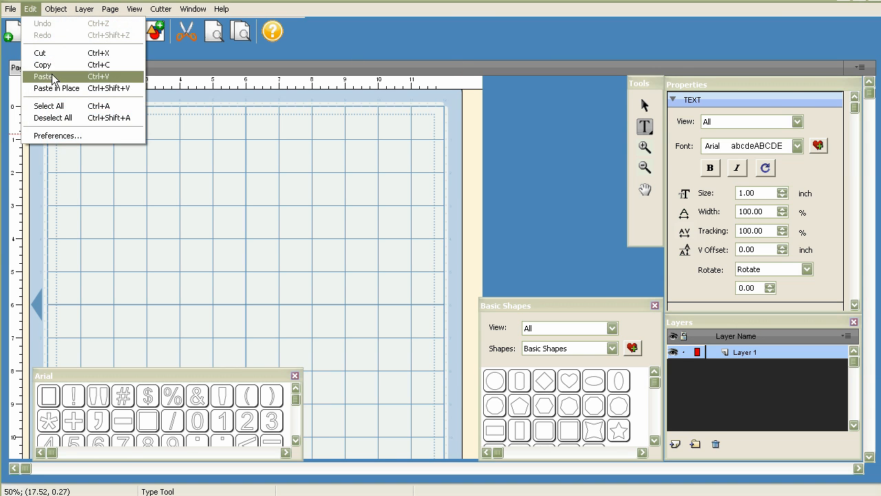
# Confirm 'Use full font scan' is checked in Preferences and accept with OK.
pyautogui.click(57, 135)
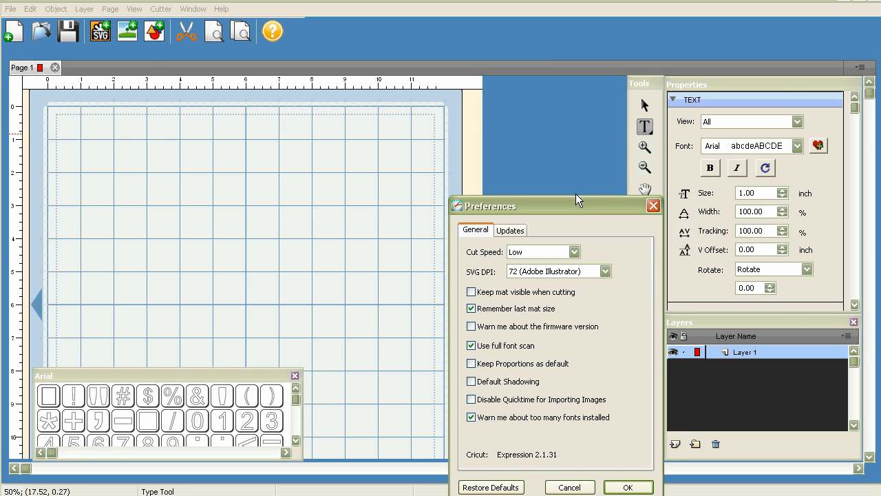
pyautogui.moveTo(554, 205); pyautogui.dragTo(465, 115)
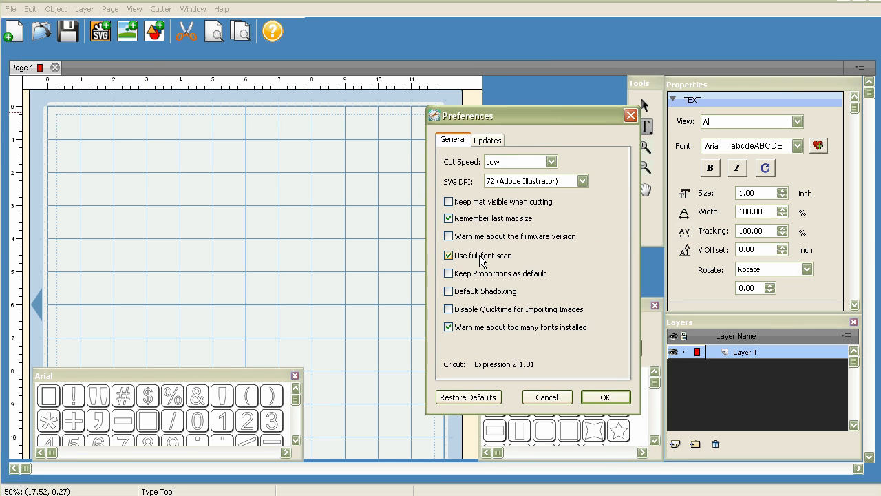
pyautogui.click(604, 398)
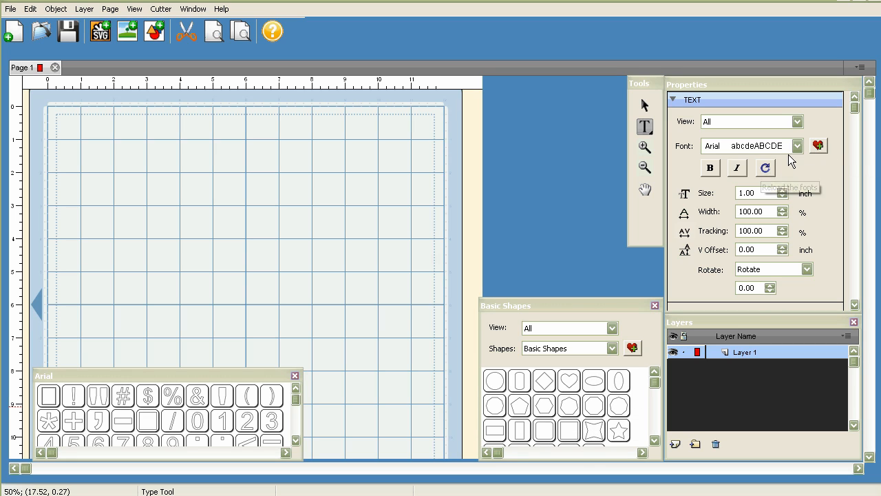
pyautogui.moveTo(795, 161)
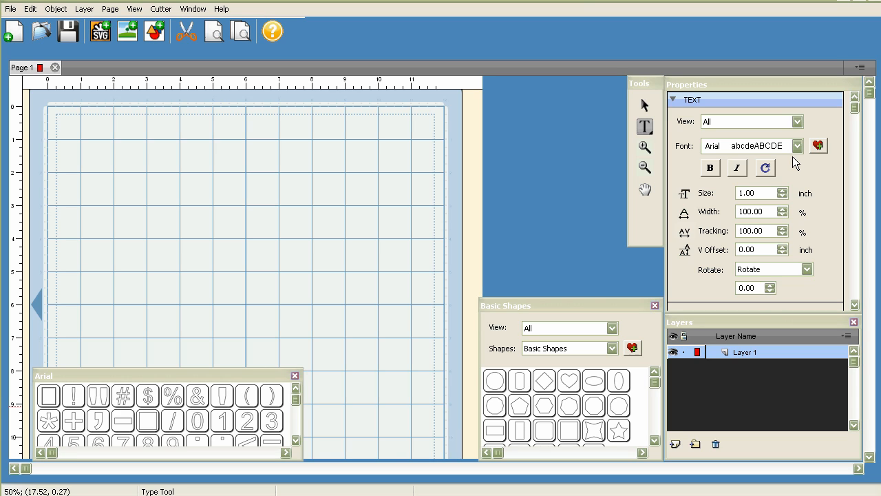
pyautogui.moveTo(765, 168)
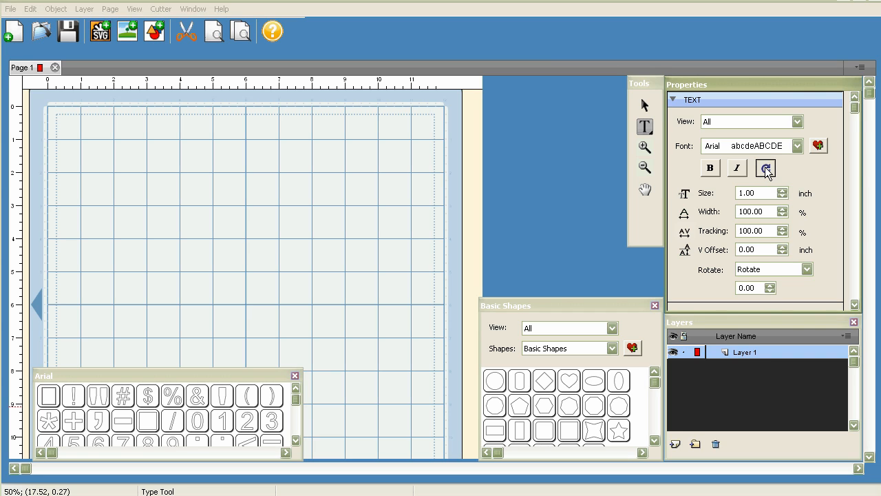
# Reload the installed fonts, reselect the Type tool, then return to selection mode.
pyautogui.click(645, 105)
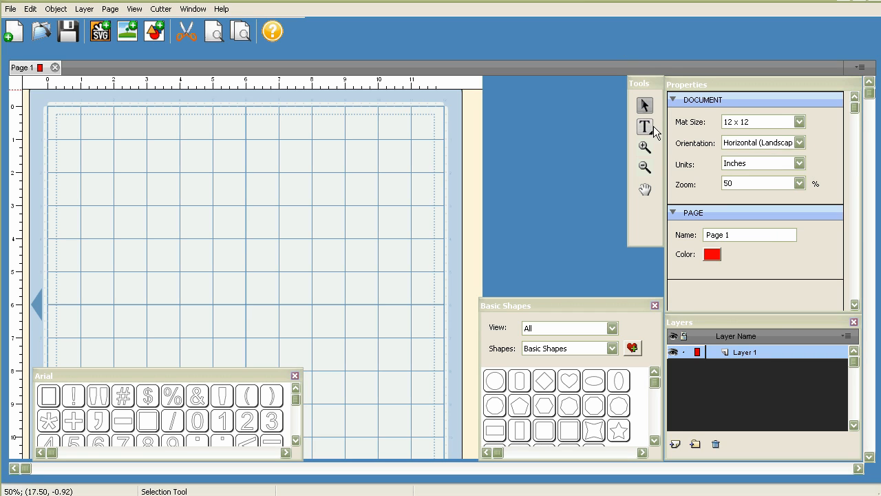
pyautogui.click(644, 126)
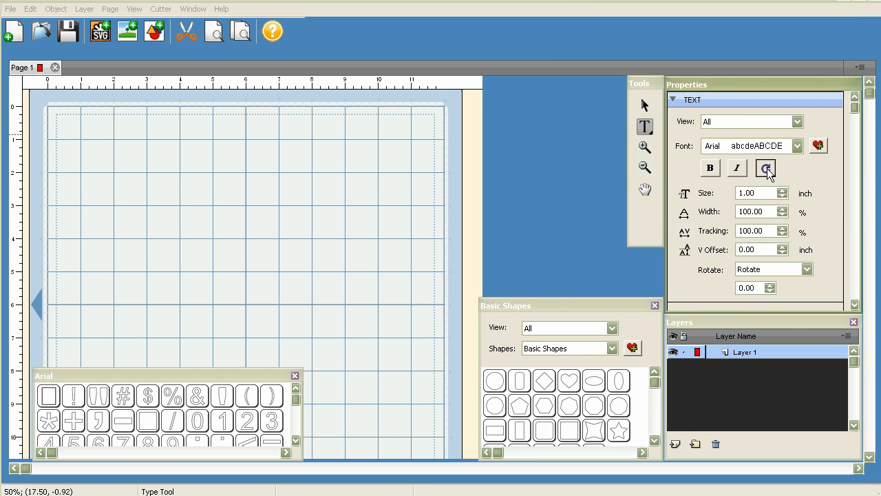
pyautogui.click(30, 8)
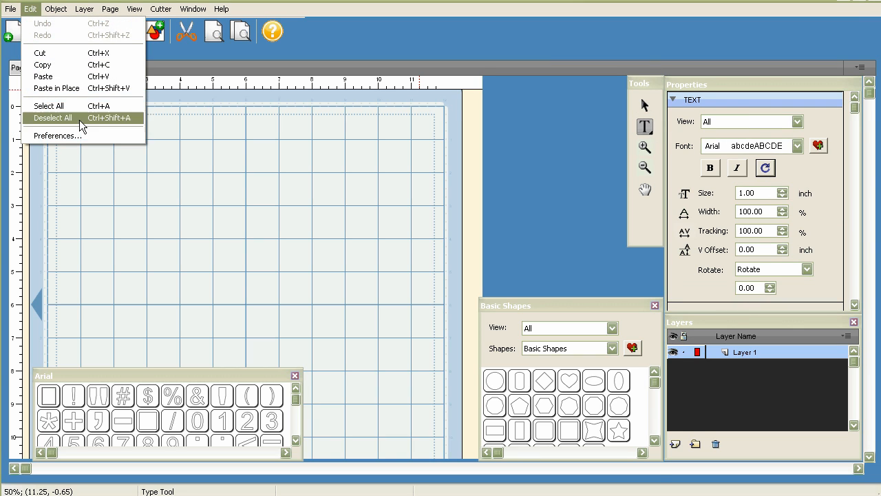
pyautogui.click(57, 135)
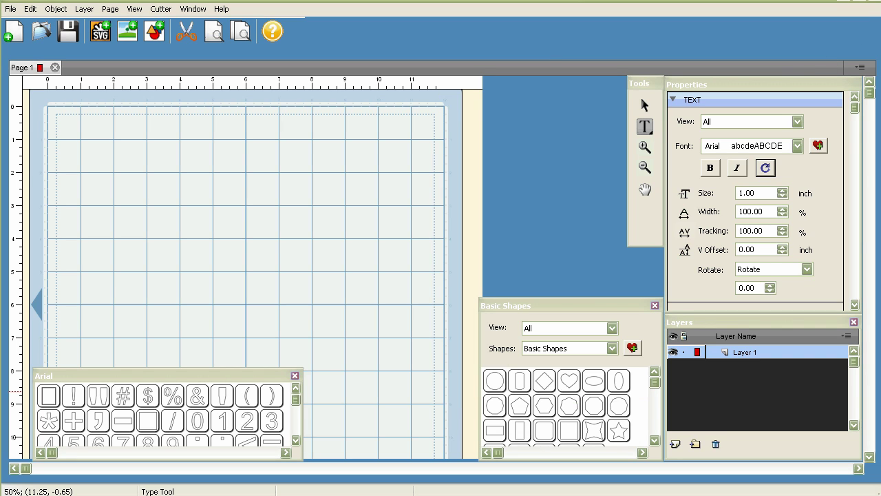
pyautogui.click(645, 104)
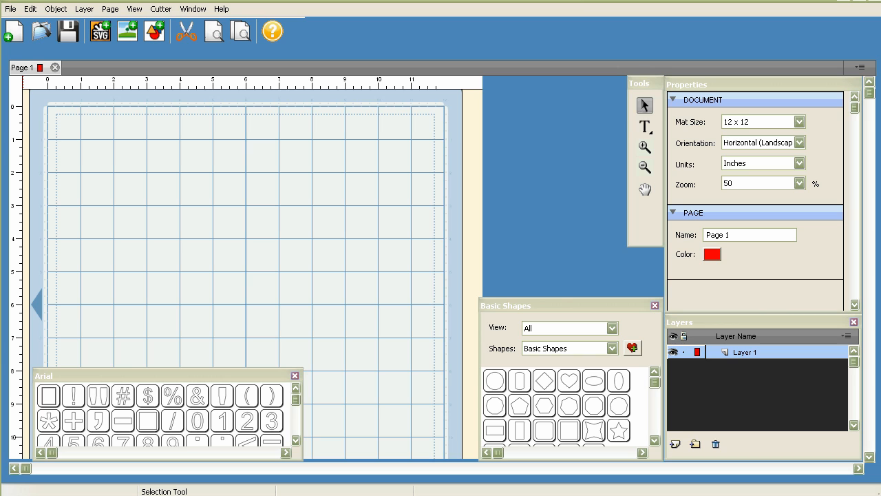
pyautogui.click(645, 126)
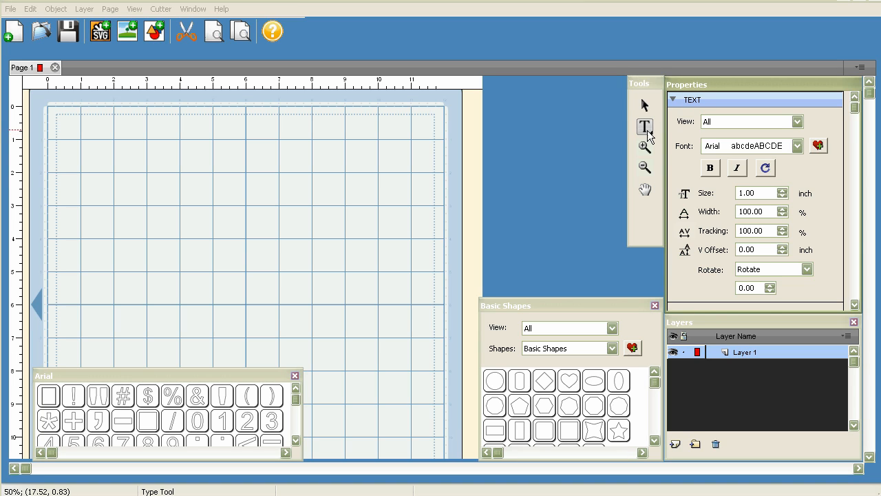
pyautogui.moveTo(645, 126)
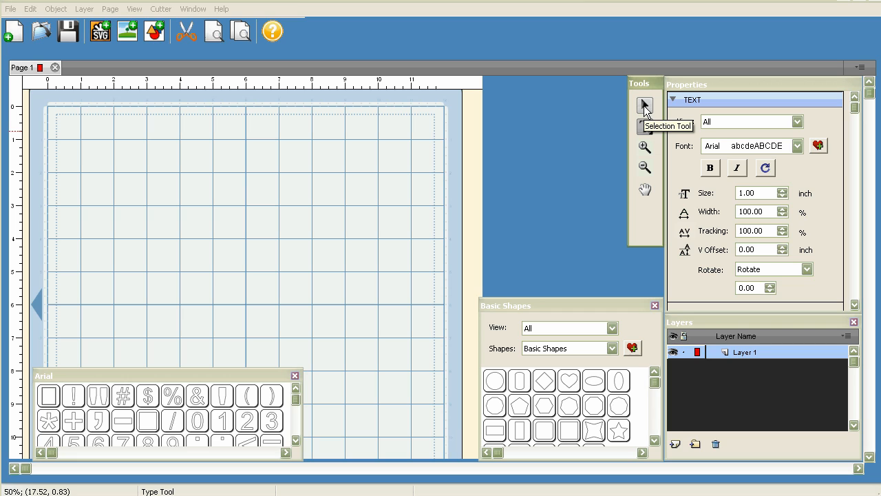
# Reopen the Type tool's Font list after the reload and keep Arial selected.
pyautogui.click(645, 104)
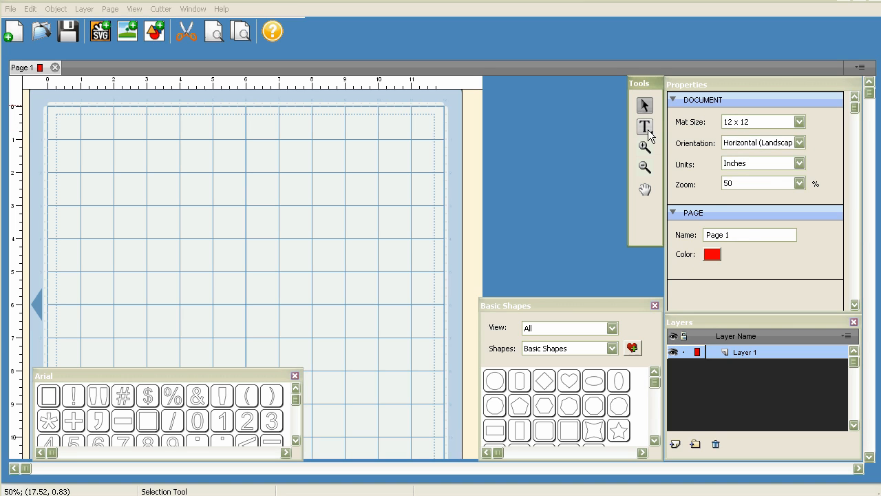
pyautogui.moveTo(644, 126)
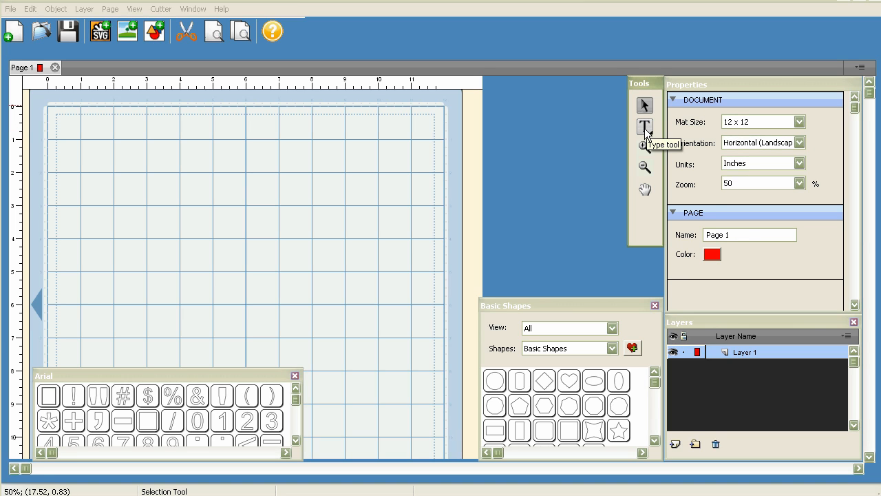
pyautogui.click(645, 126)
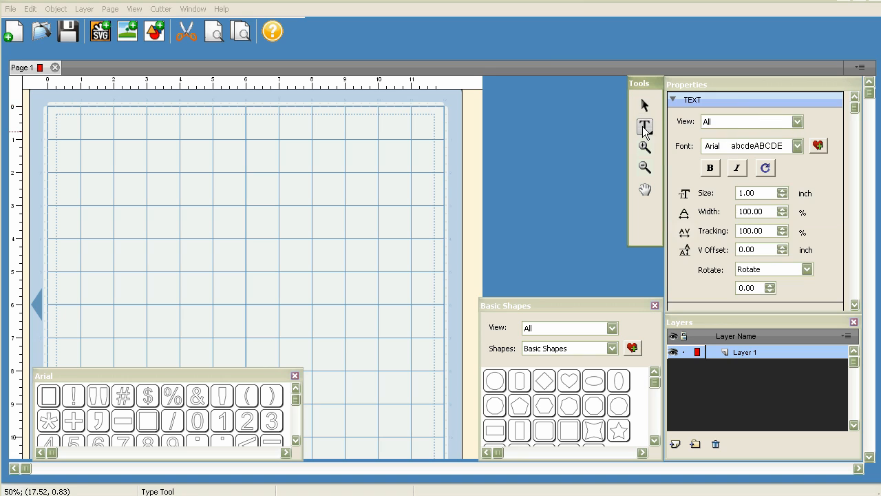
pyautogui.click(797, 145)
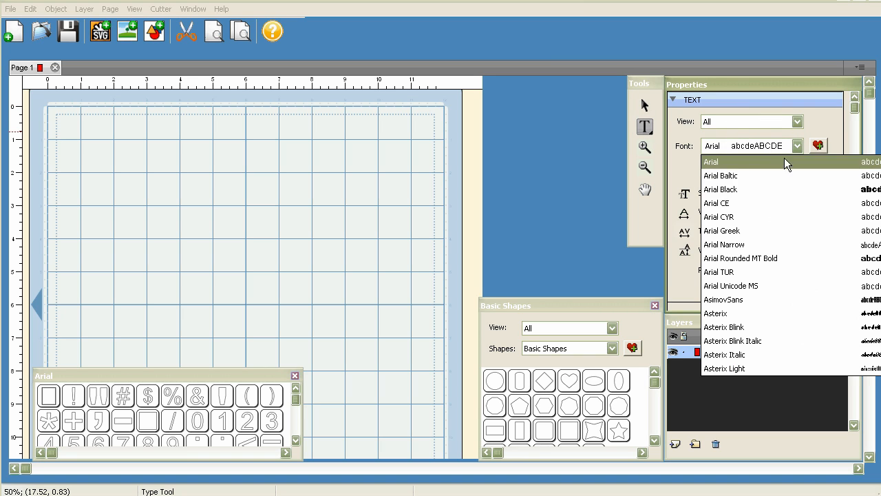
pyautogui.click(711, 161)
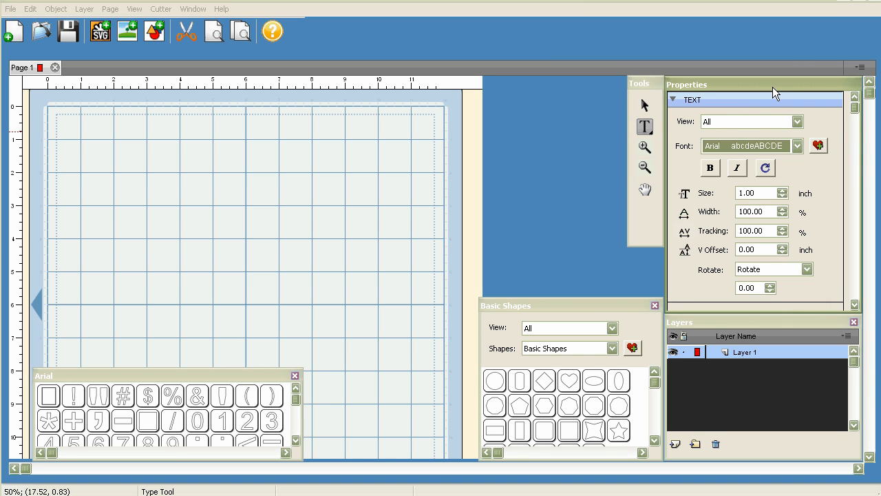